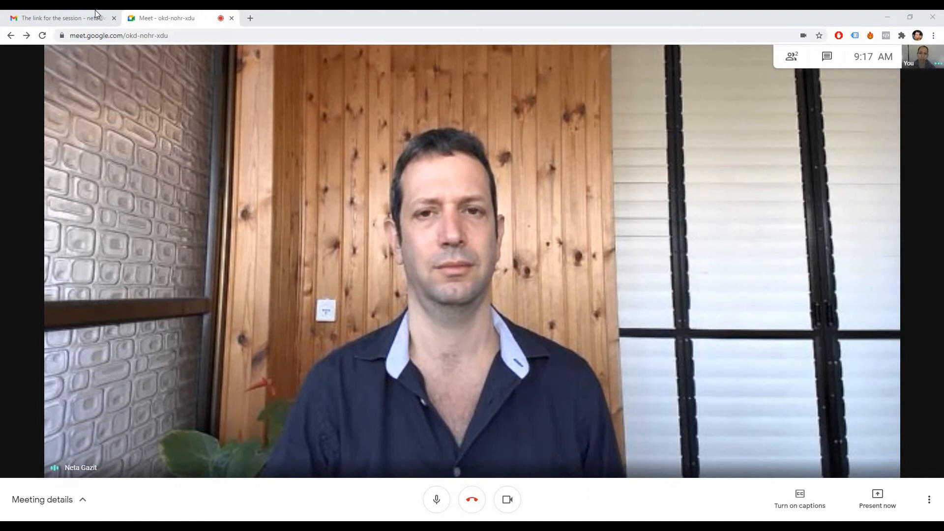
Step: Open the session email in Gmail and follow its remotEMDR link to the welcome page
{"action": "left_click", "coordinate": [57, 17]}
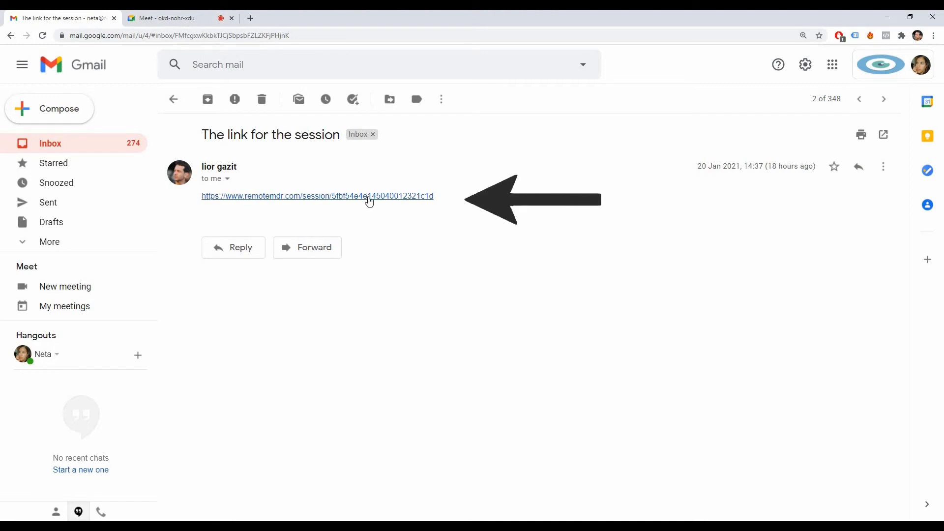
{"action": "left_click", "coordinate": [317, 196]}
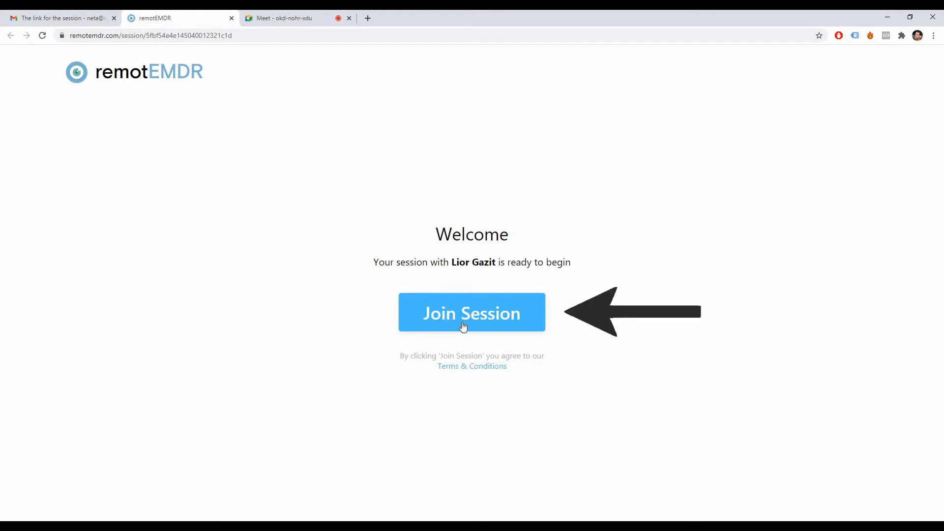
{"action": "left_click", "coordinate": [472, 313]}
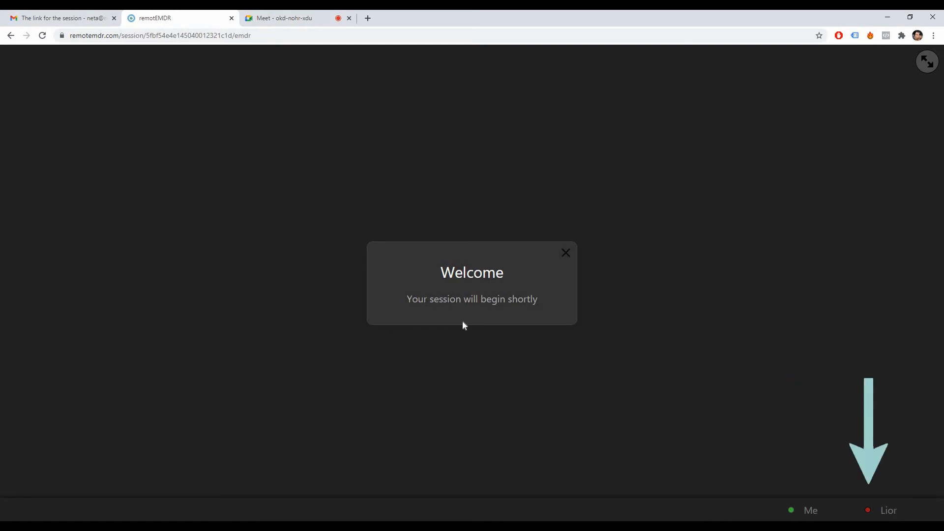
Step: Wait for Lior to show as connected, then return to the Google Meet call tab
{"action": "left_click", "coordinate": [469, 322]}
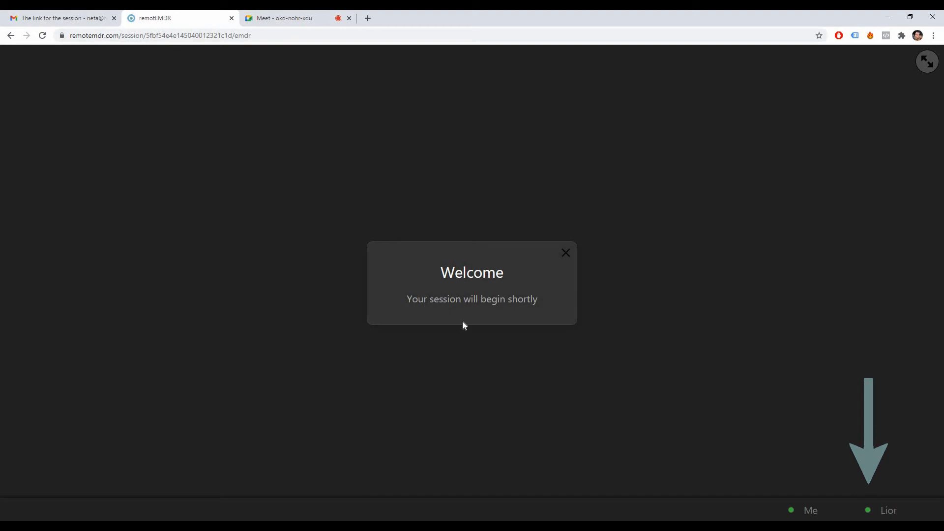
{"action": "left_click", "coordinate": [283, 18]}
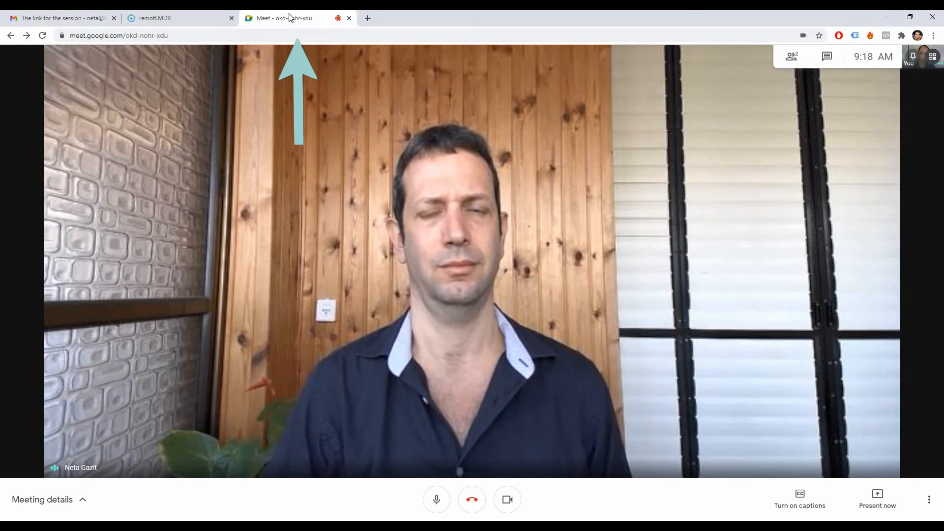